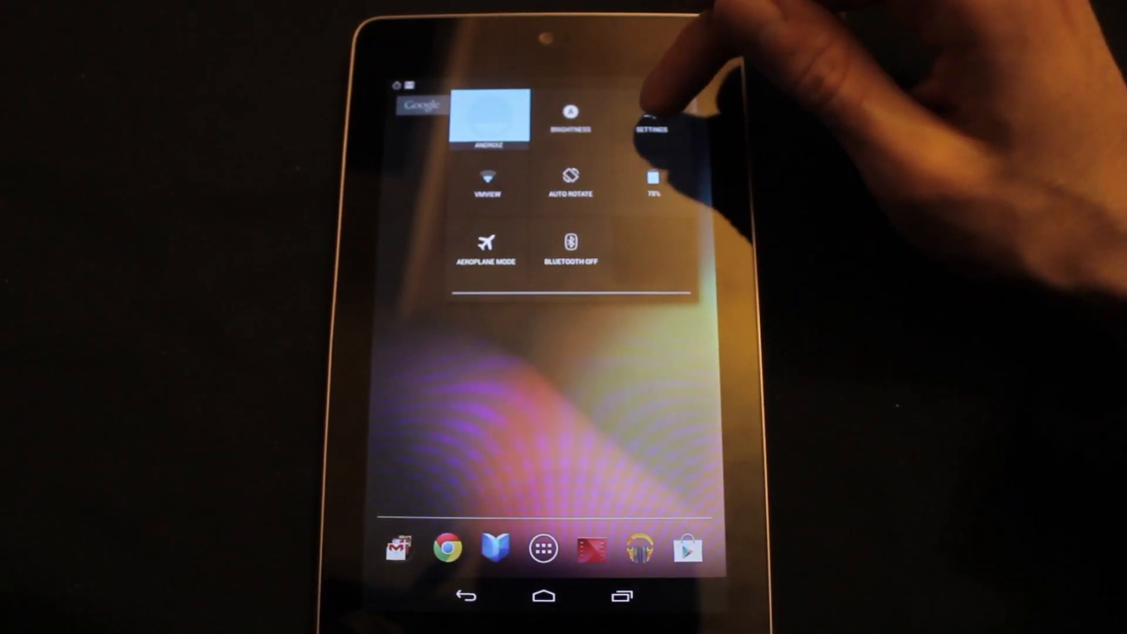
# - Go from Quick Settings into Settings and show the Users list with the owner and Android
pyautogui.click(650, 119)
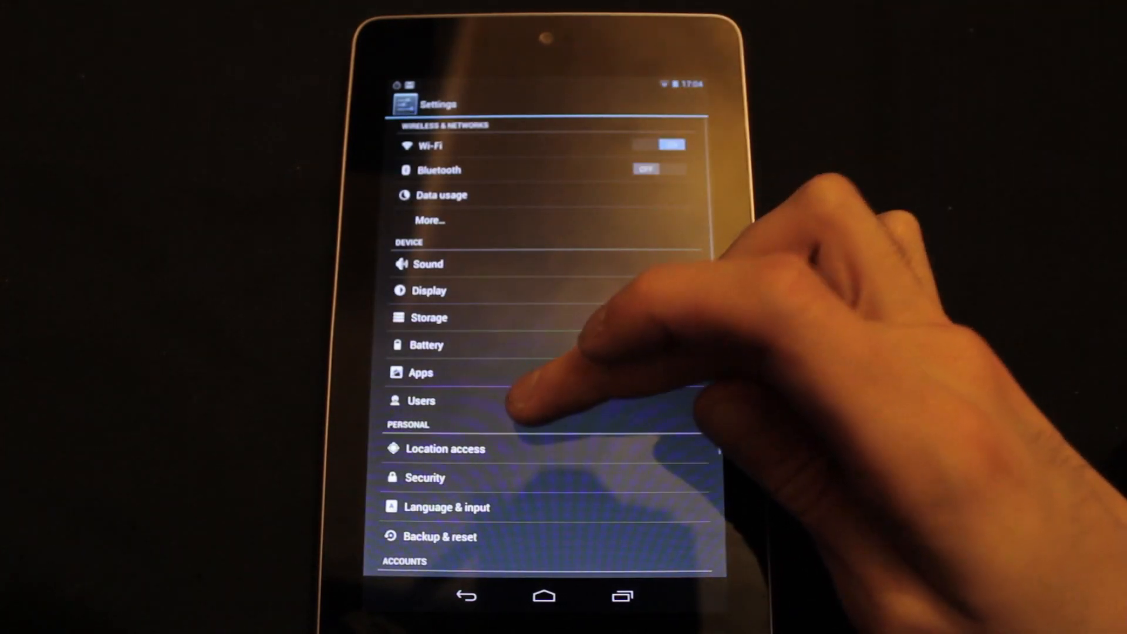
pyautogui.click(422, 400)
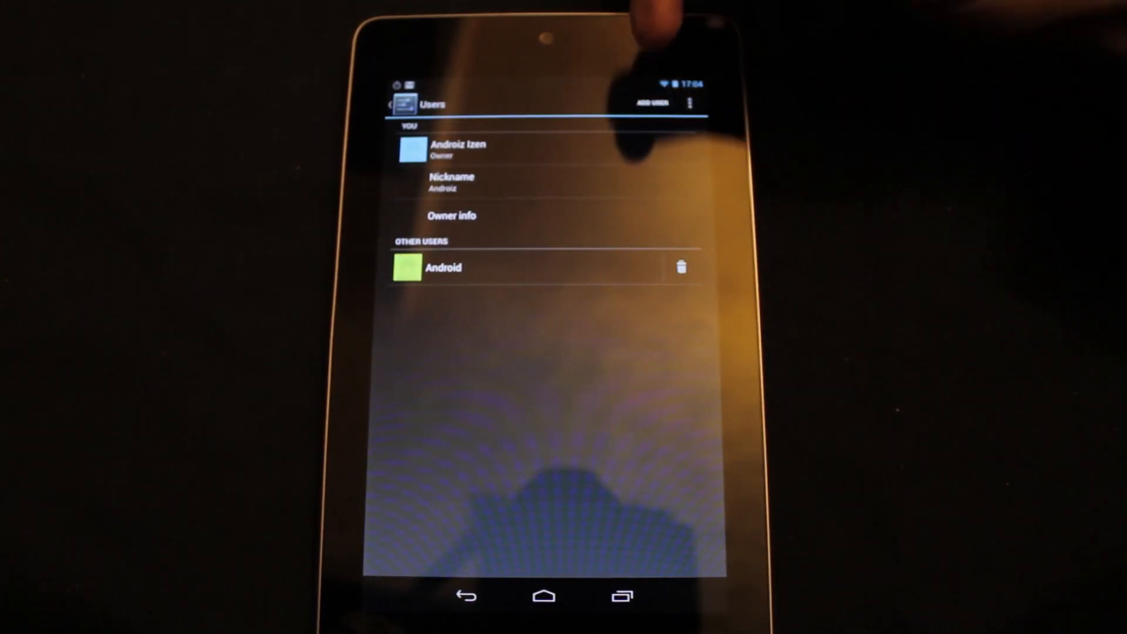
# - Add a third user profile and confirm the Add new user prompt
pyautogui.click(649, 104)
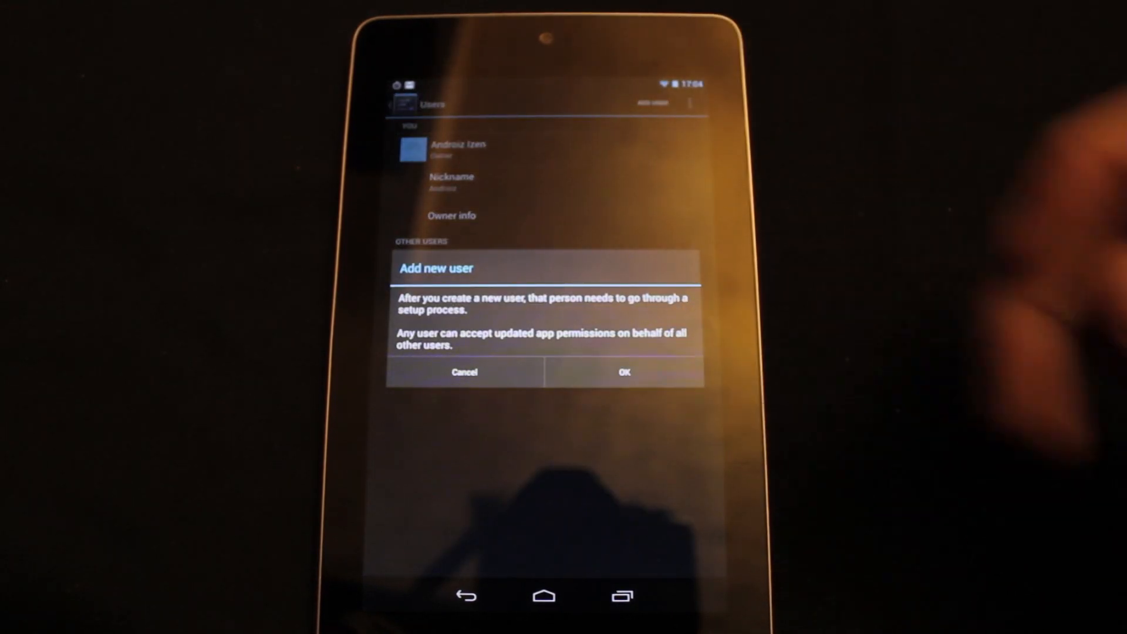
pyautogui.click(622, 372)
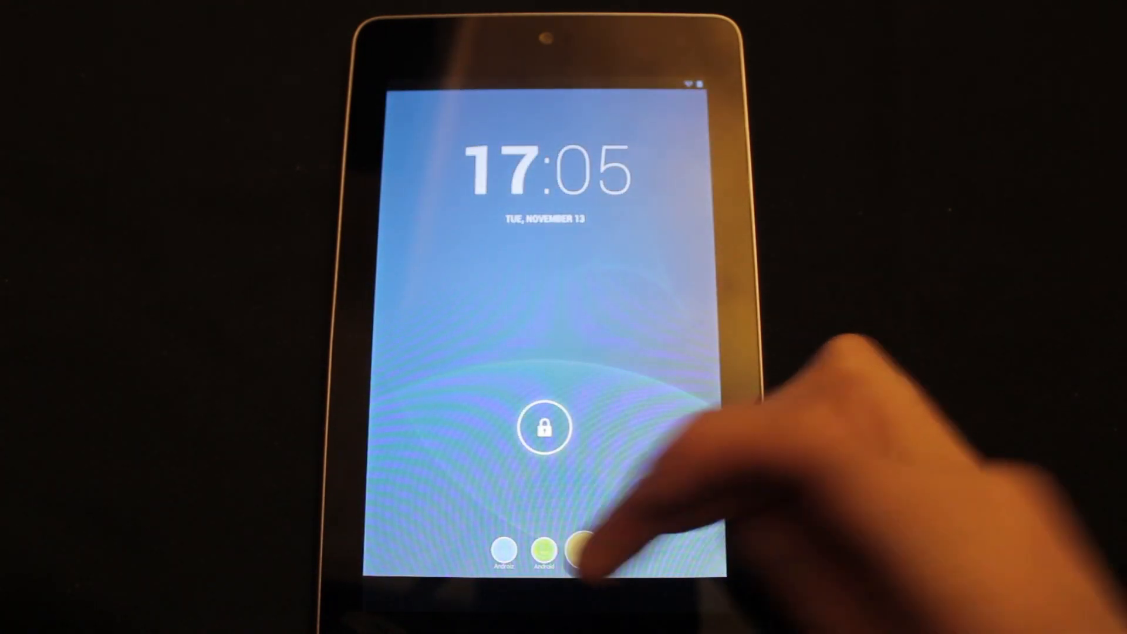
pyautogui.click(579, 549)
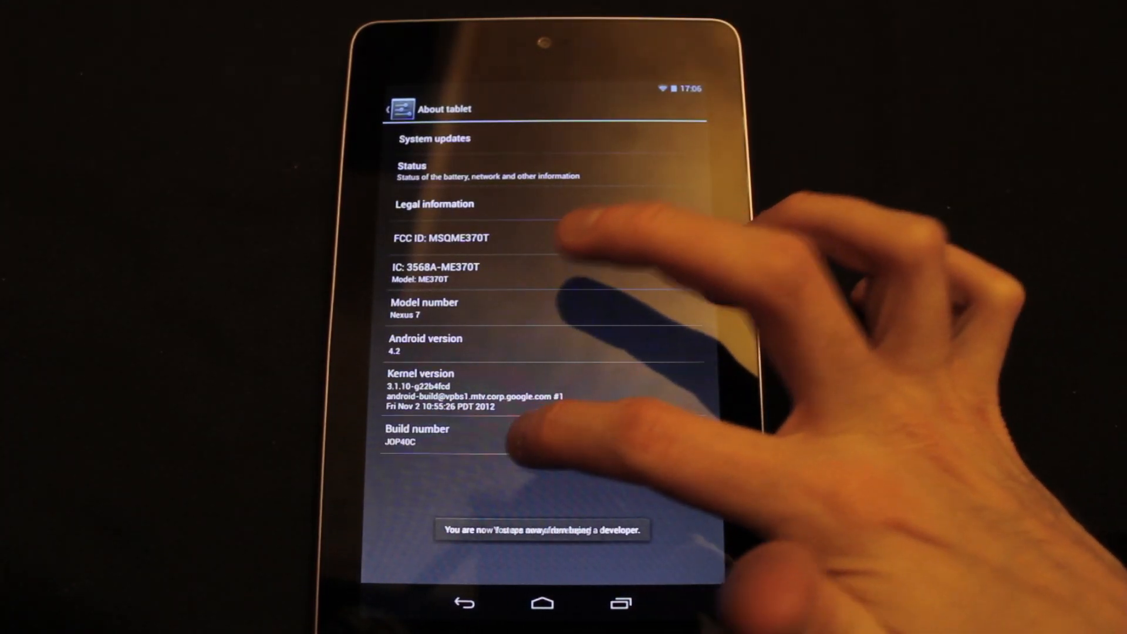
# - Return from About tablet to the main Settings list, now showing Developer options
pyautogui.click(416, 436)
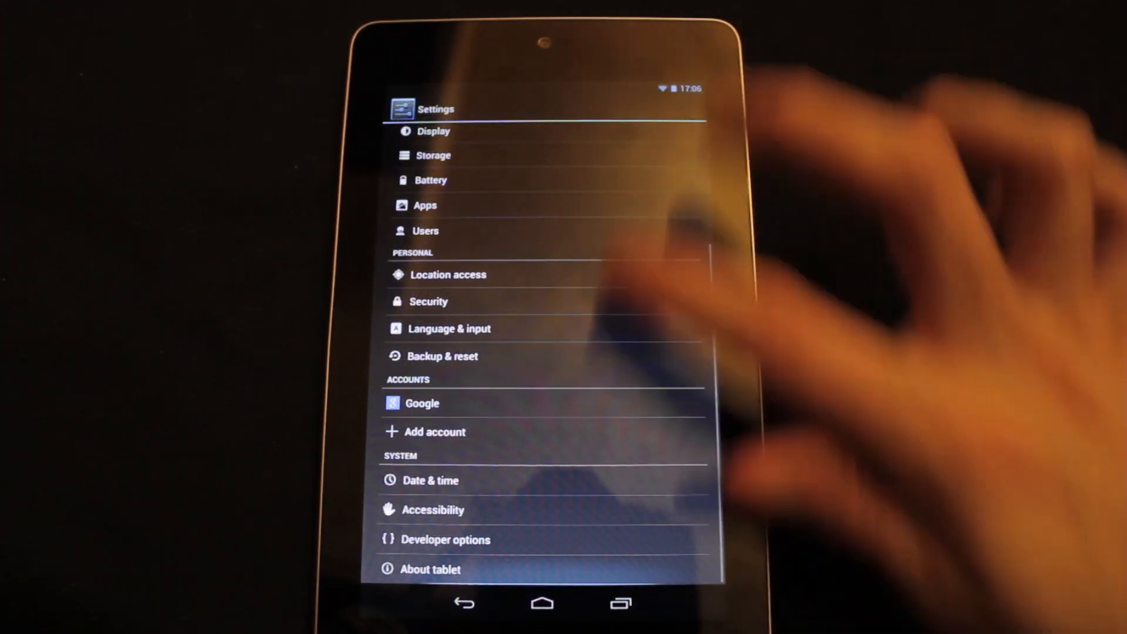
# - In Developer options, dismiss the Clock crash notice, enable Force 4x MSAA and go back
pyautogui.click(446, 540)
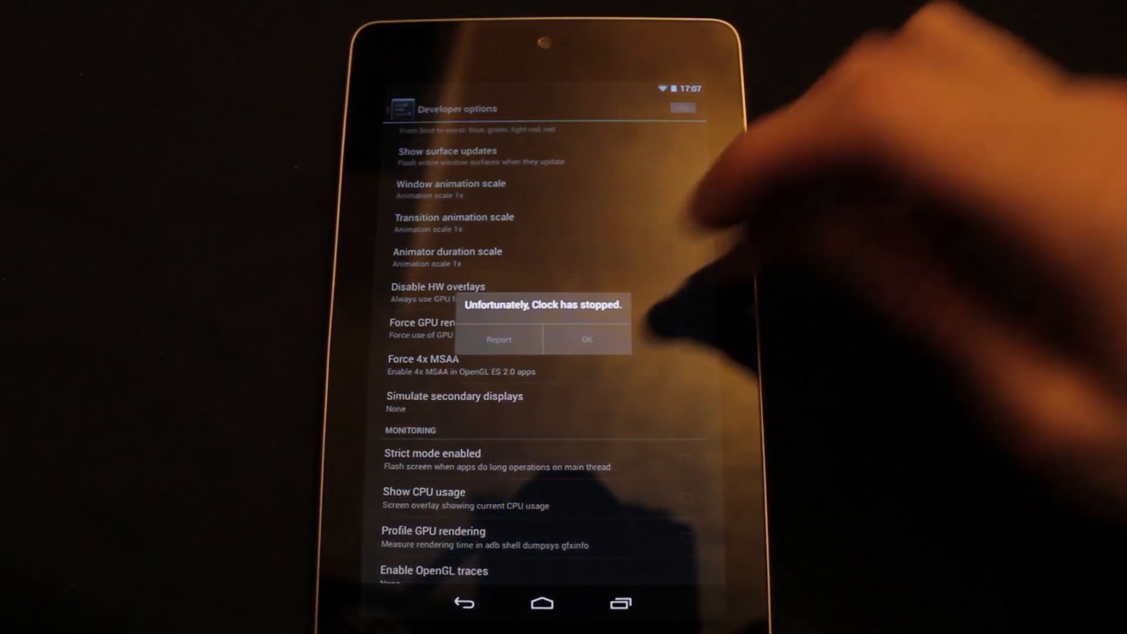
pyautogui.click(587, 339)
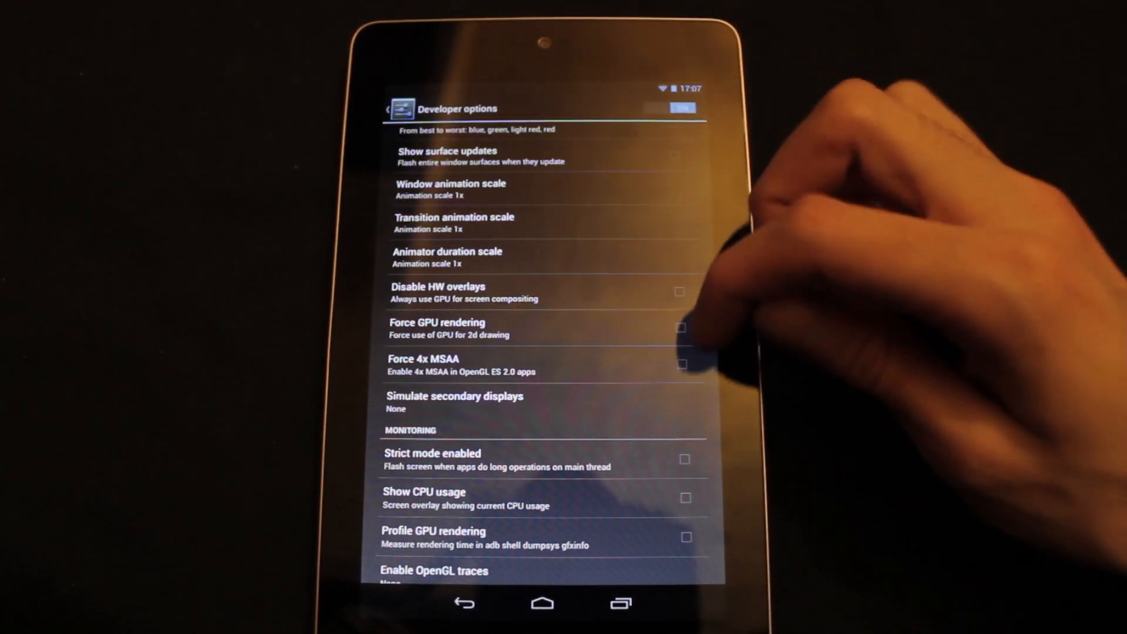
pyautogui.click(682, 364)
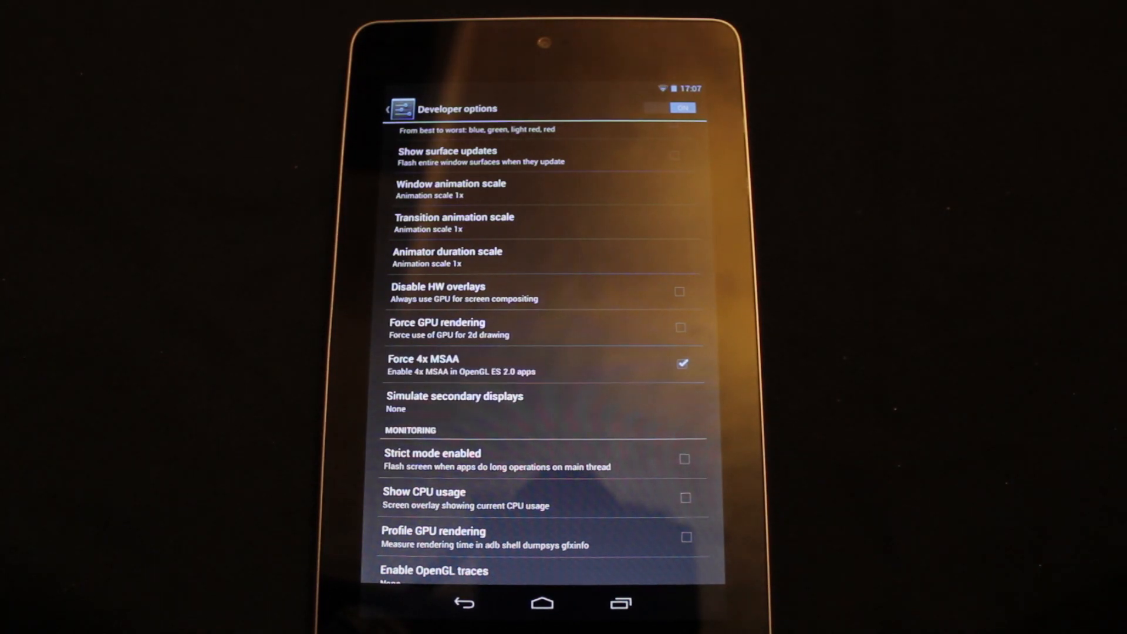
pyautogui.click(462, 603)
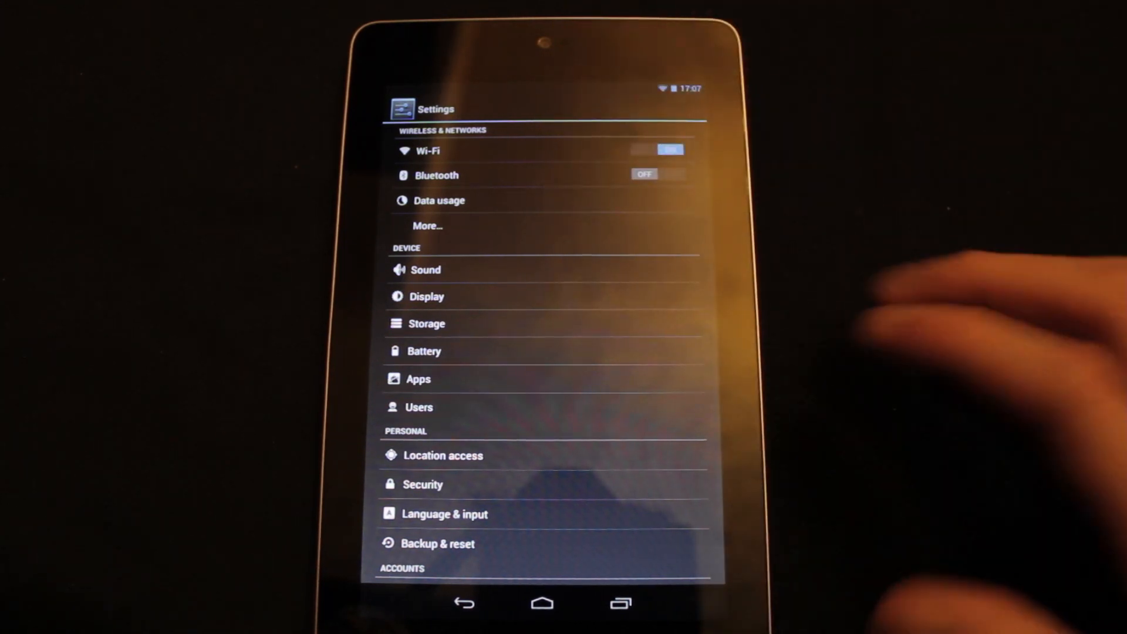
# - Launch the new Clock app from the app drawer, landing on its countdown timer
pyautogui.click(541, 604)
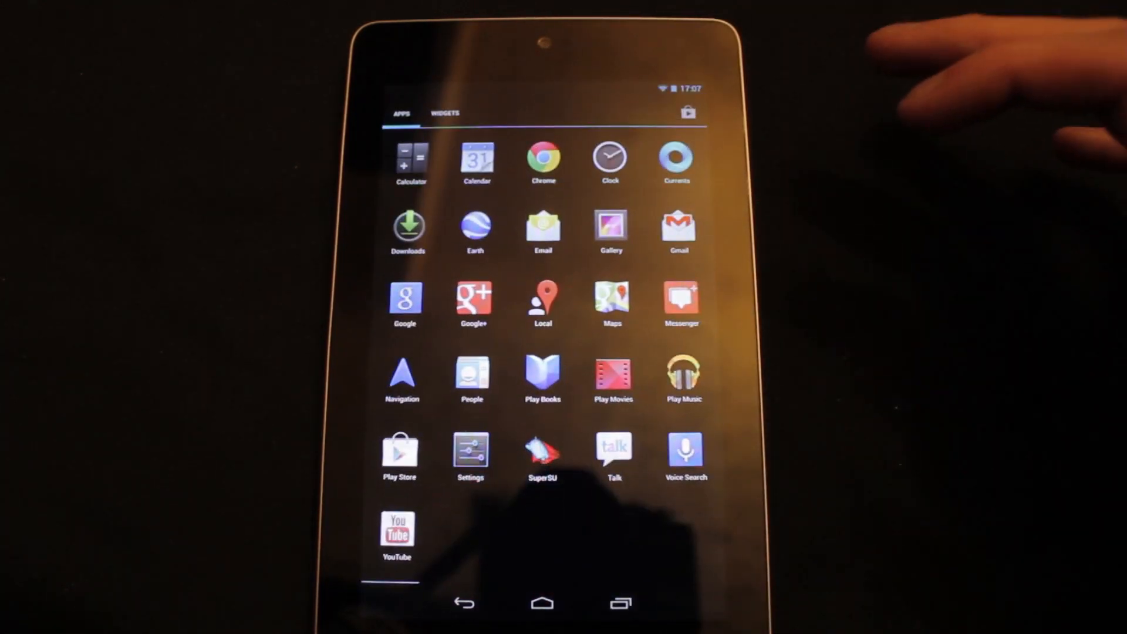
pyautogui.click(611, 156)
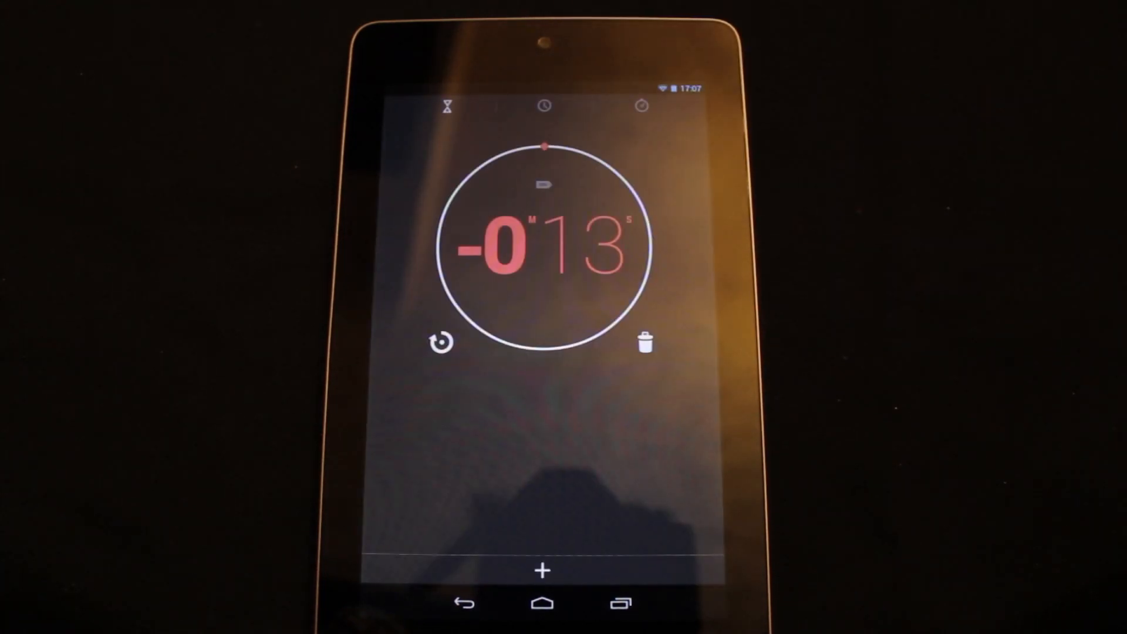